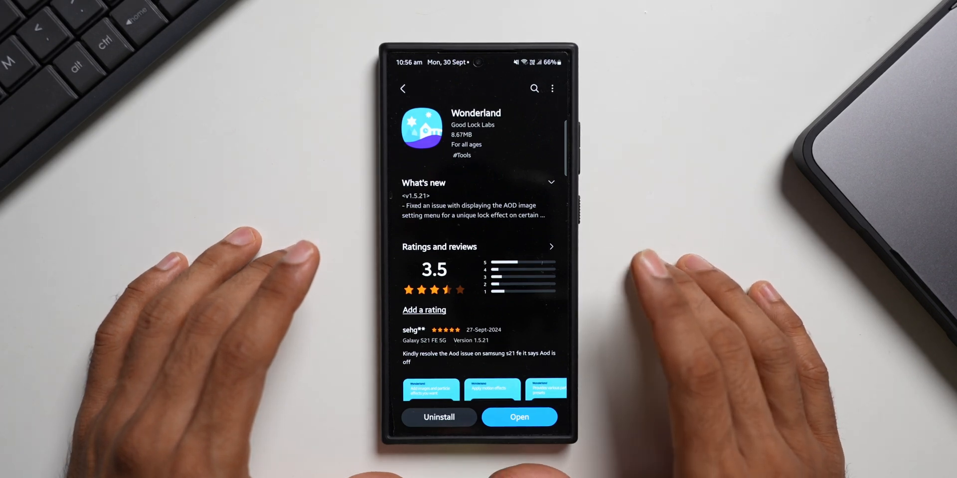
mouse_move(701, 287)
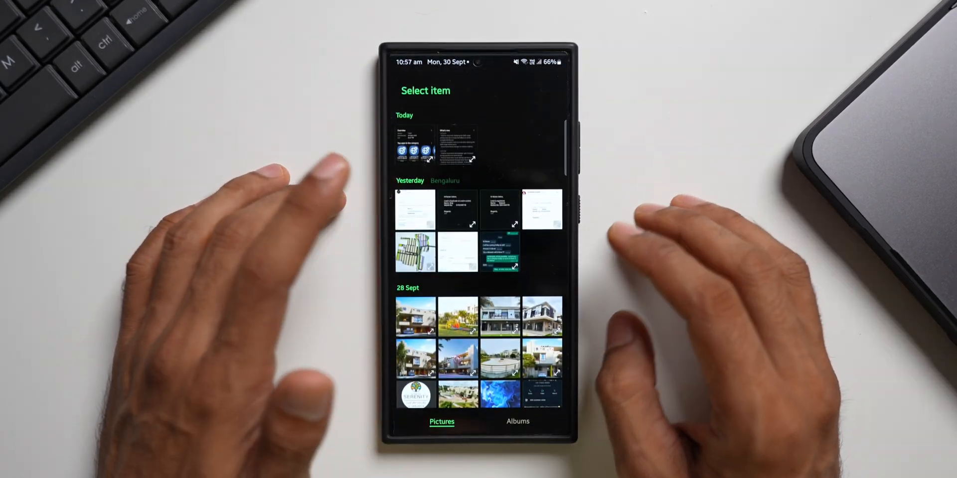
- Add a text layer over the wavy orange wallpaper and open its colour palette
scroll(down, 3)
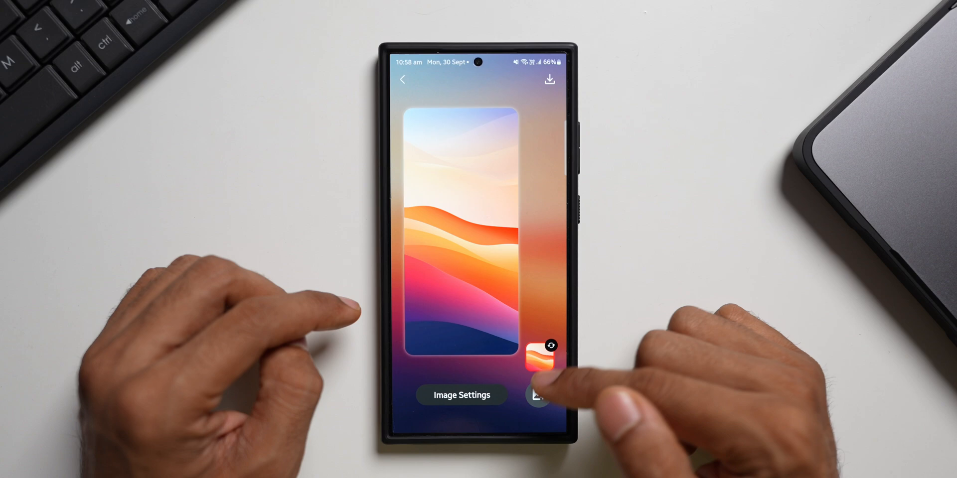
click(537, 395)
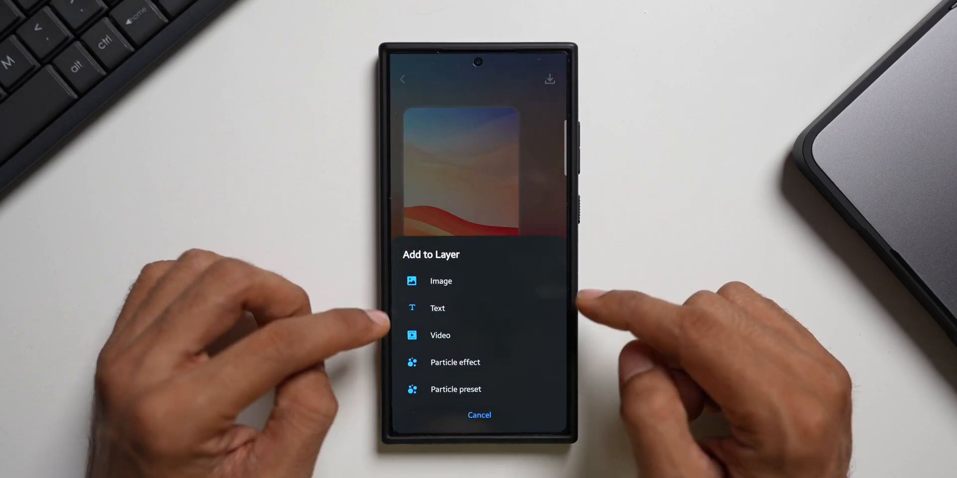
click(437, 308)
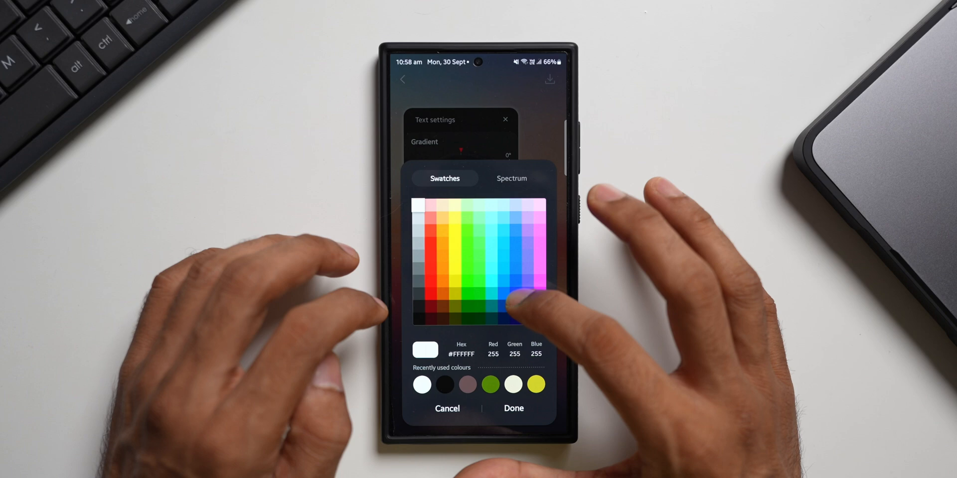
- Give the Samsung text a horizontal blue-to-red gradient and adjust its transparency
click(523, 302)
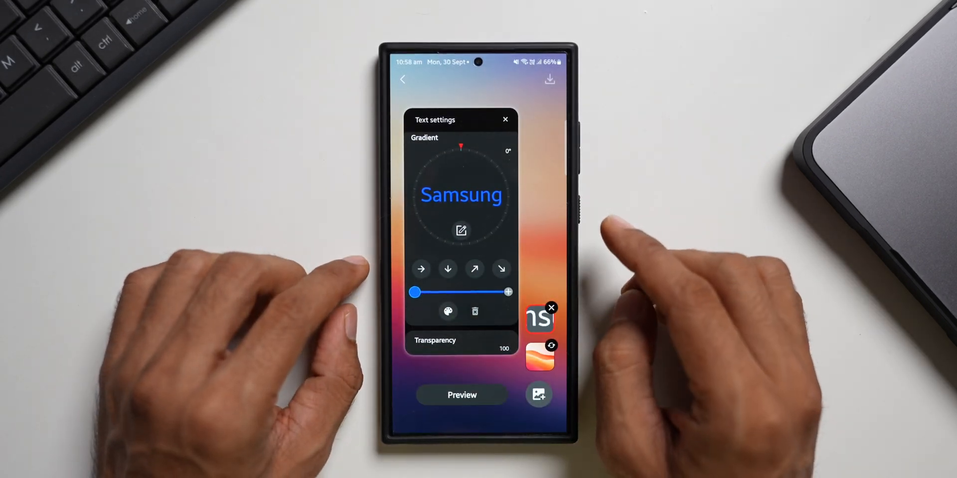
click(449, 312)
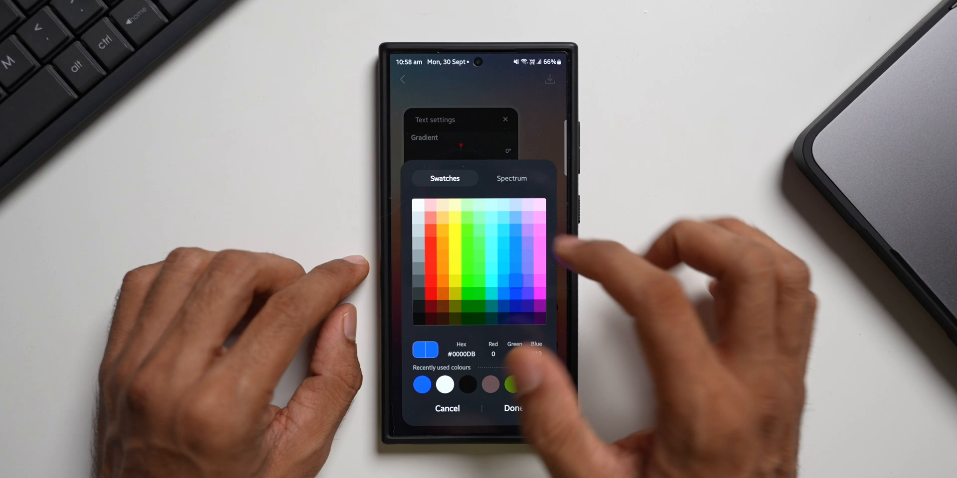
click(513, 408)
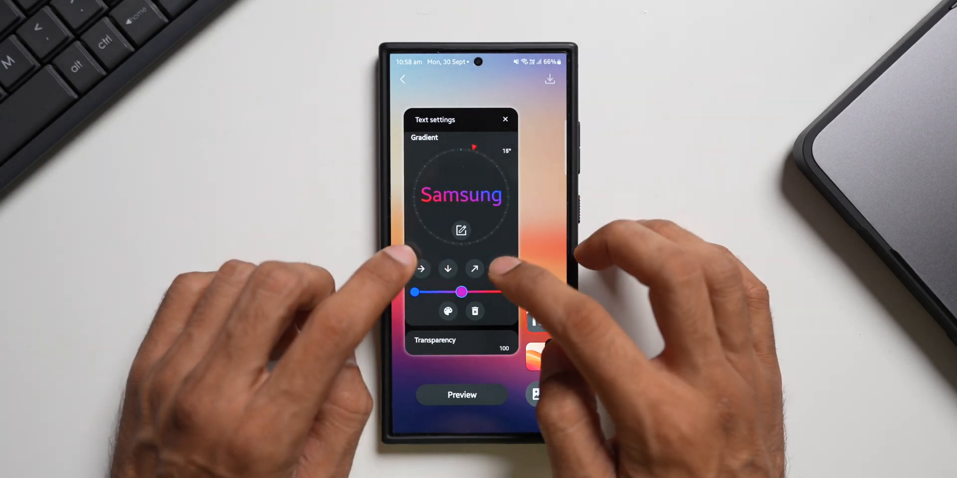
click(475, 269)
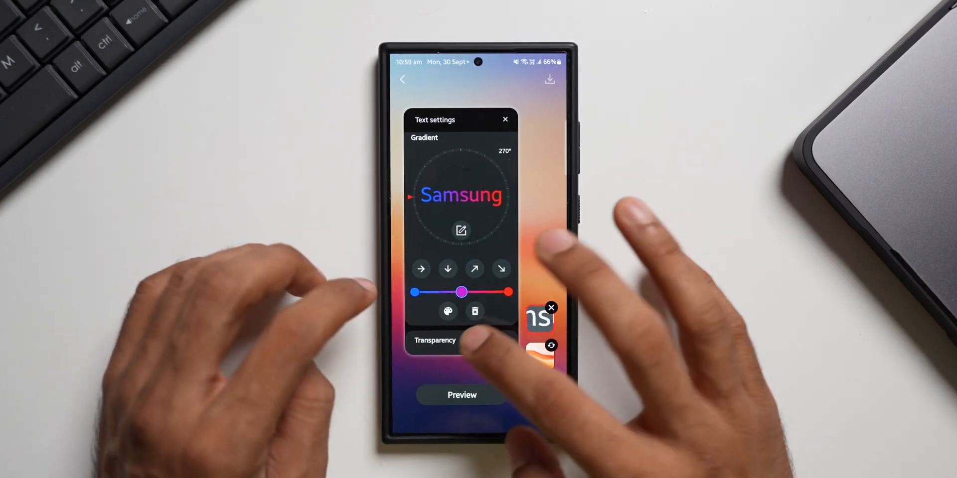
scroll(up, 3)
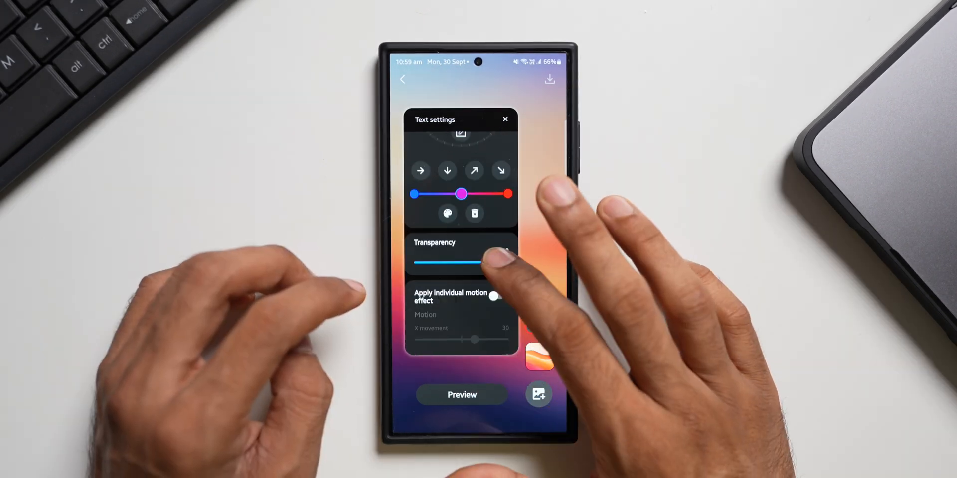
drag(478, 263, 497, 263)
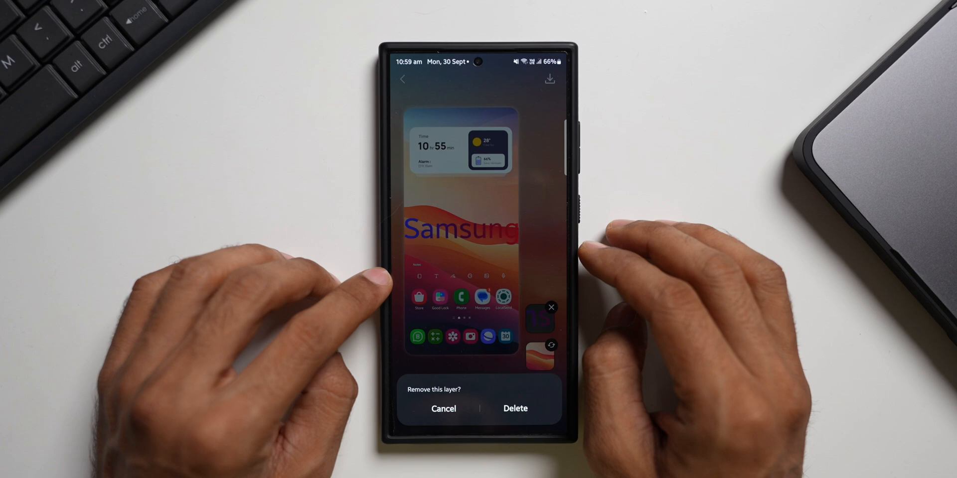
- Delete the text layer and start a new wallpaper with a cyan-pink-red gradient background
click(514, 408)
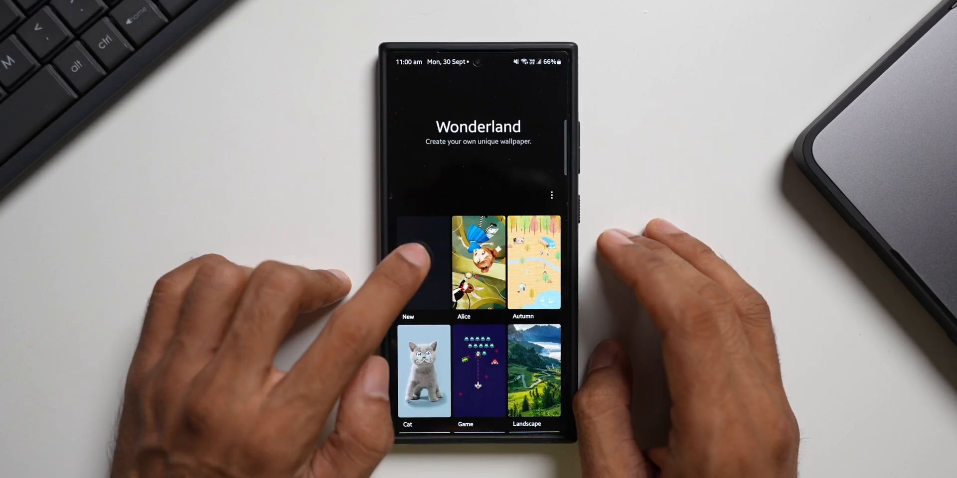
click(423, 263)
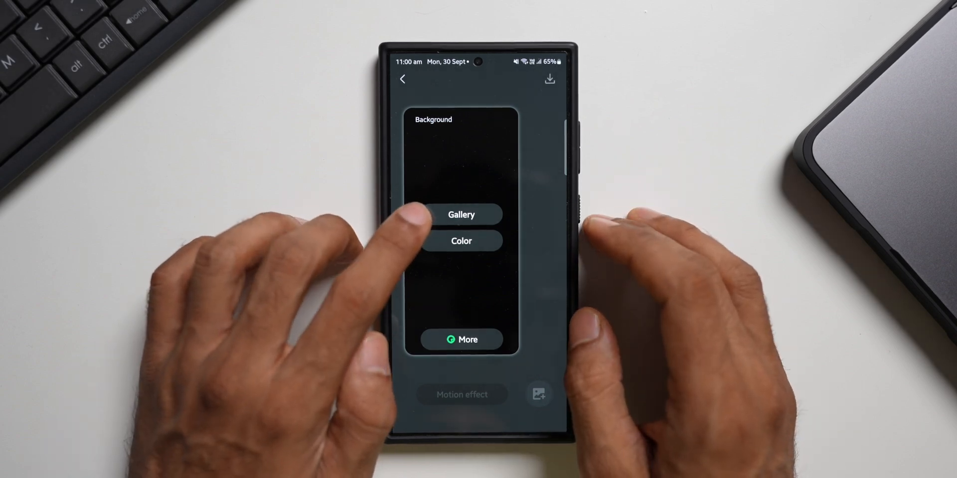
click(460, 241)
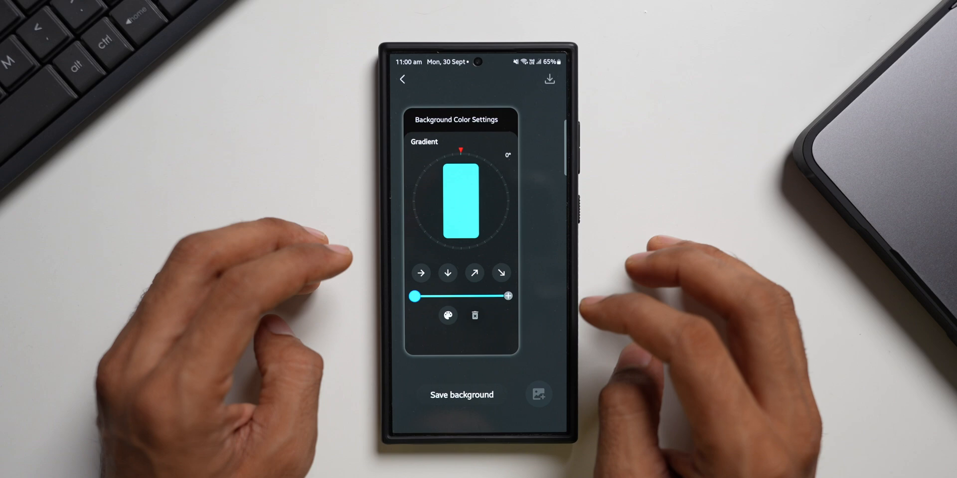
click(448, 315)
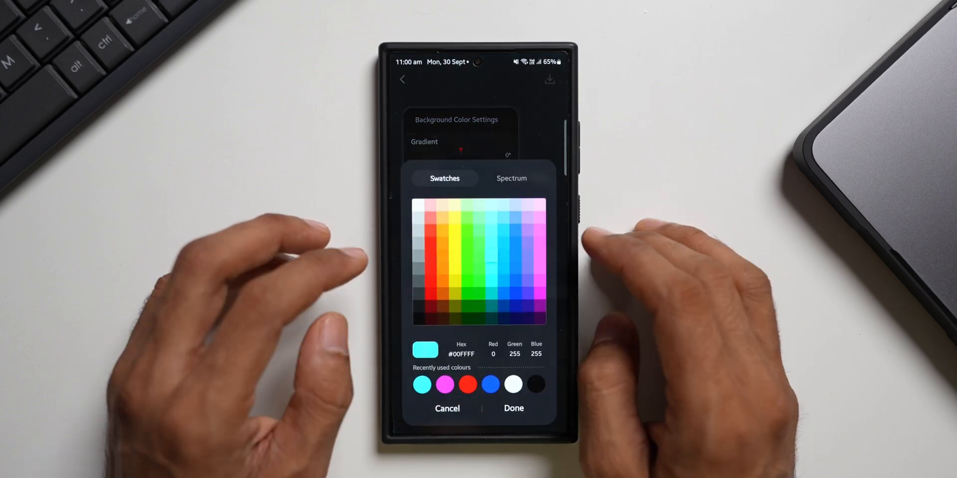
click(429, 245)
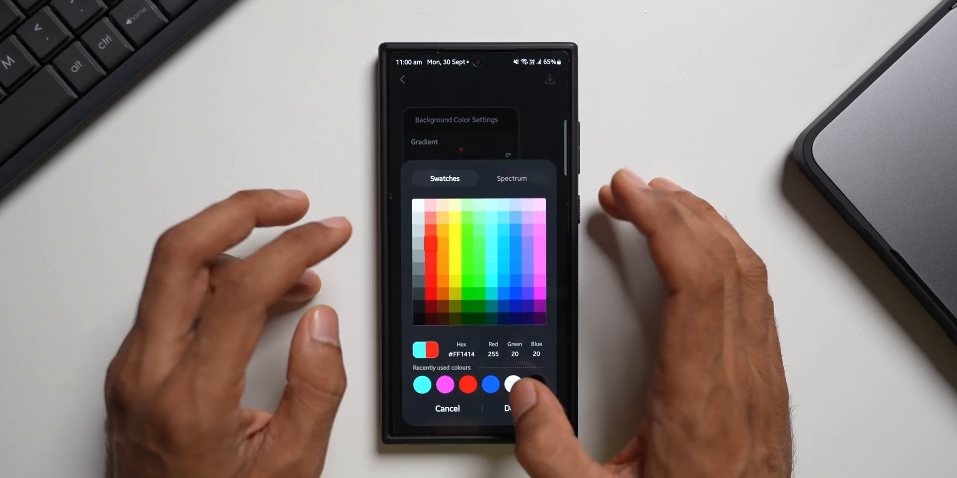
click(510, 409)
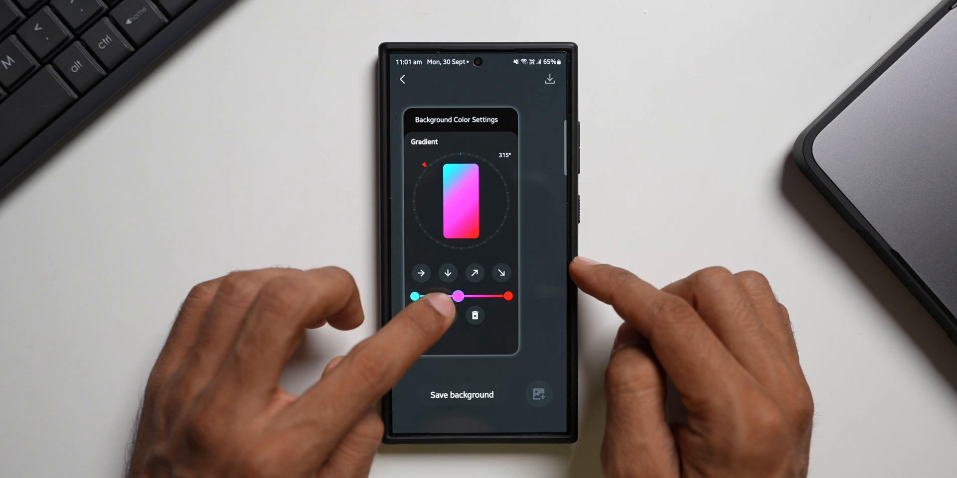
click(448, 272)
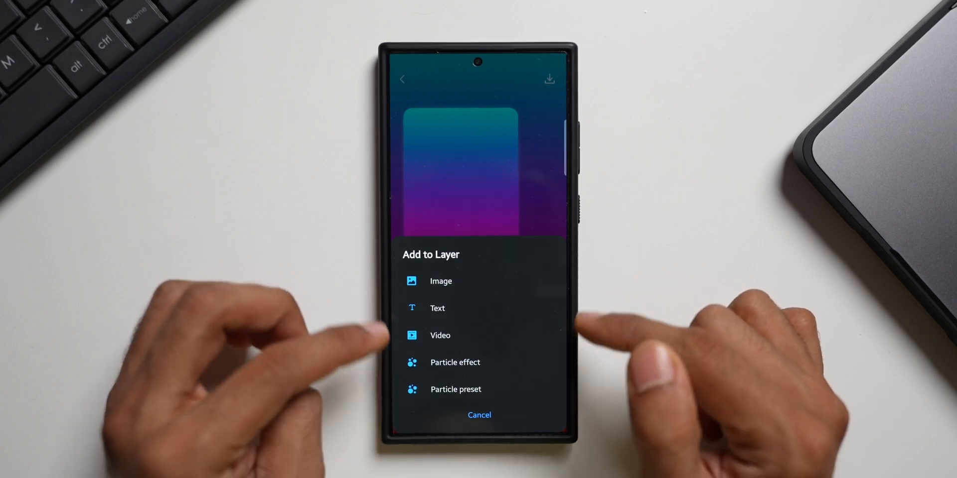
- Add a falling-leaf particle effect layer and preview the gradient wallpaper
click(455, 389)
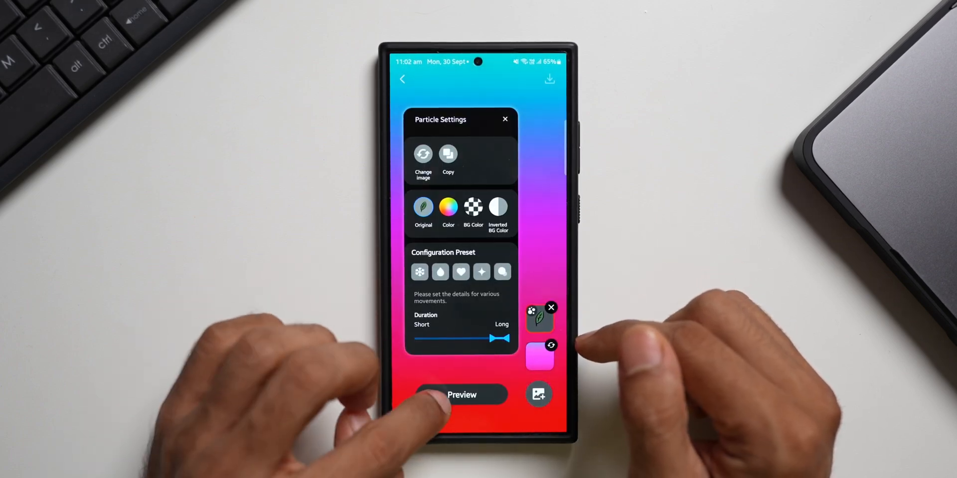
click(462, 395)
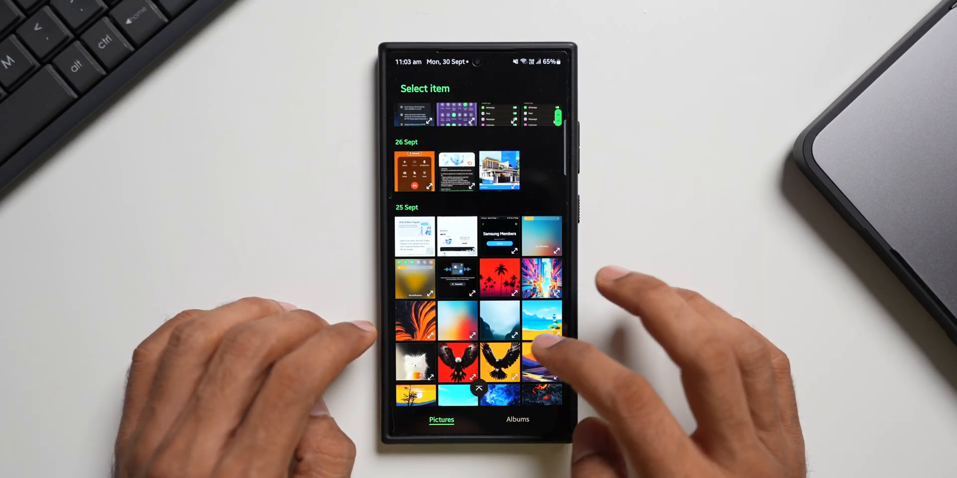
- Scroll the Select item picker to find the tabby cat photo
scroll(down, 3)
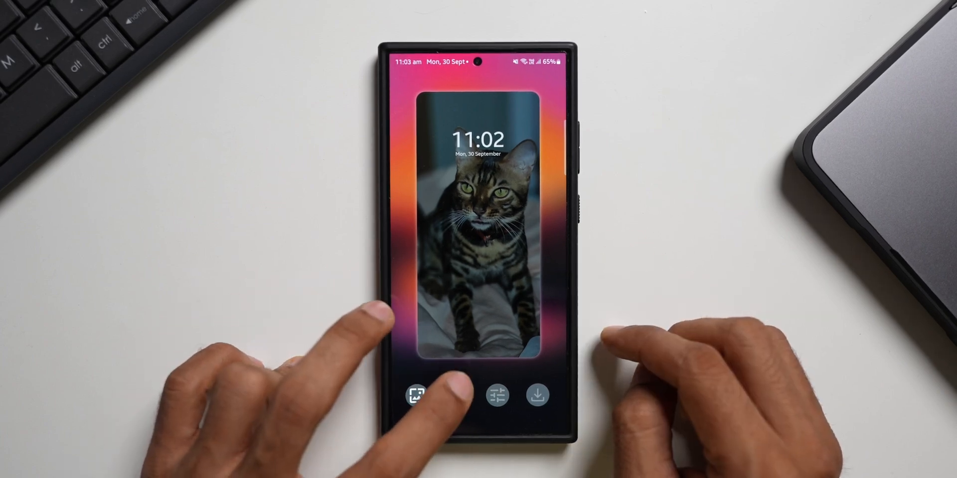
- Try Pixelate, then apply the Slide transition to the pink sunset scene
click(497, 395)
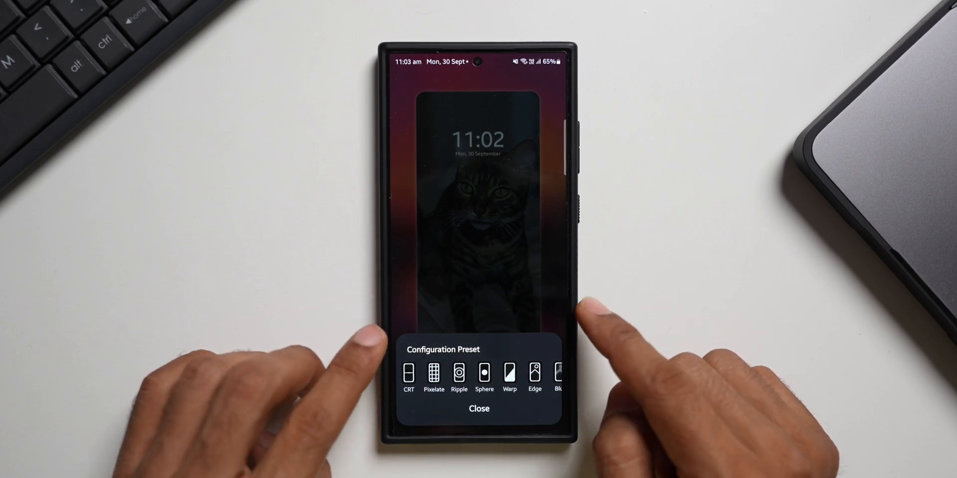
click(434, 374)
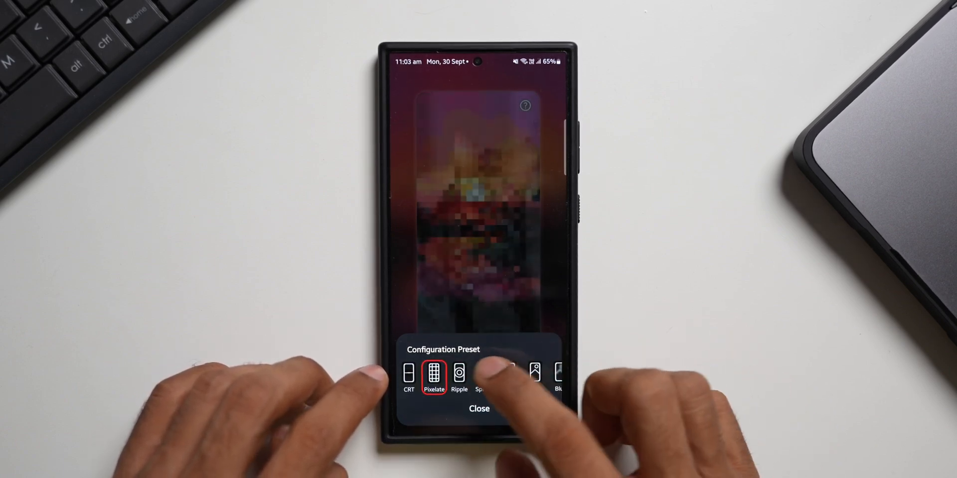
click(484, 374)
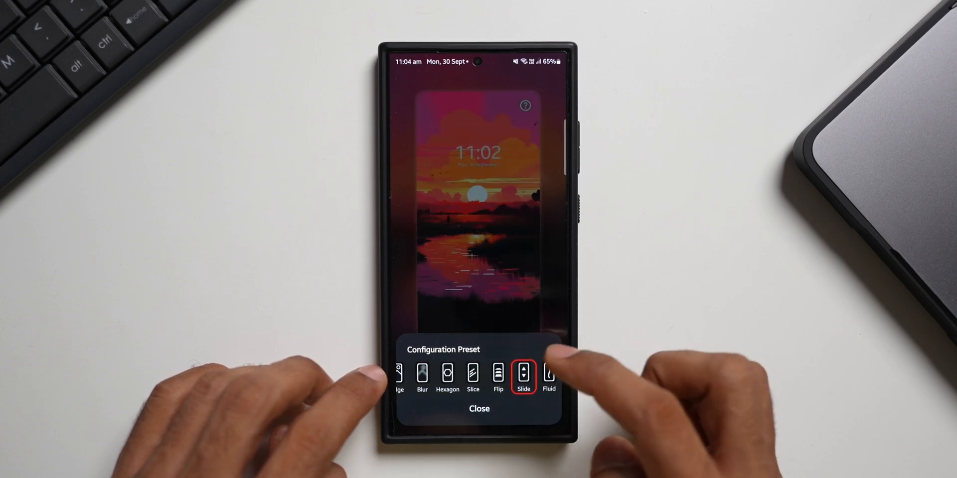
click(448, 376)
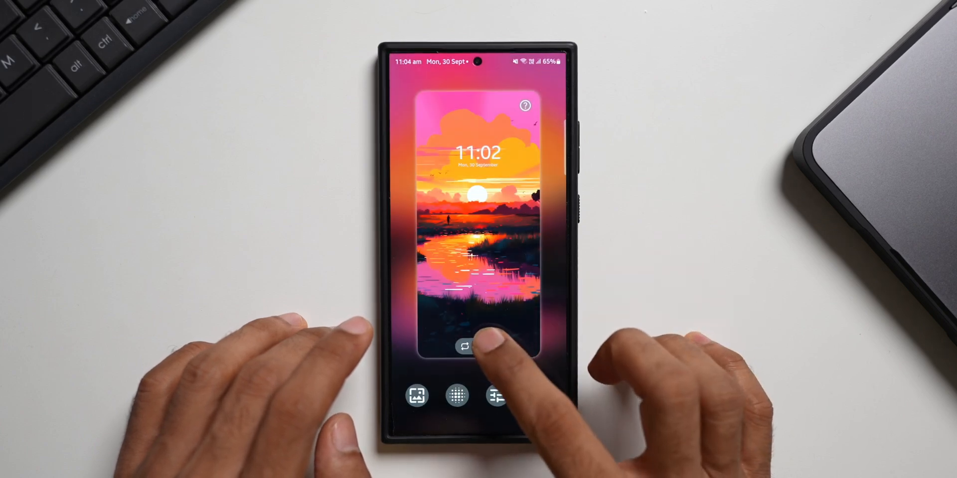
- Preview the cat-and-sunset Slide effect and apply it as the phone's wallpaper
click(478, 347)
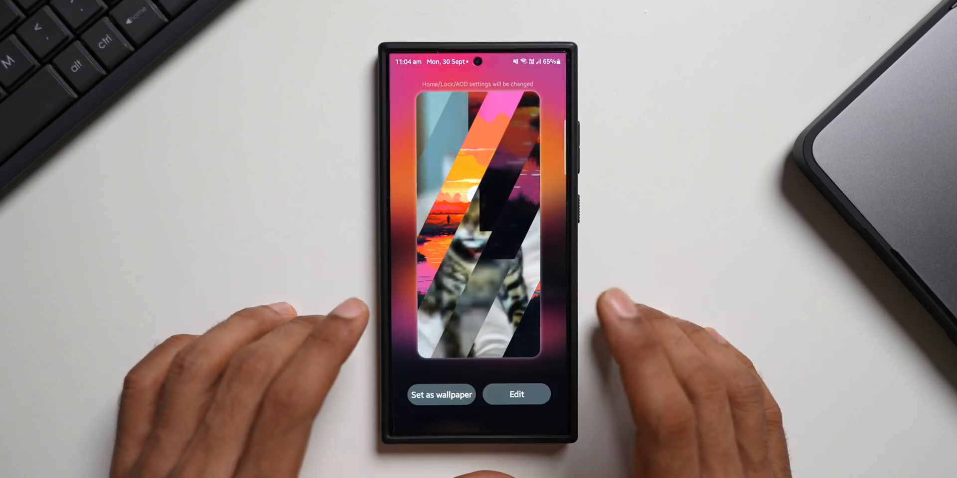
click(441, 394)
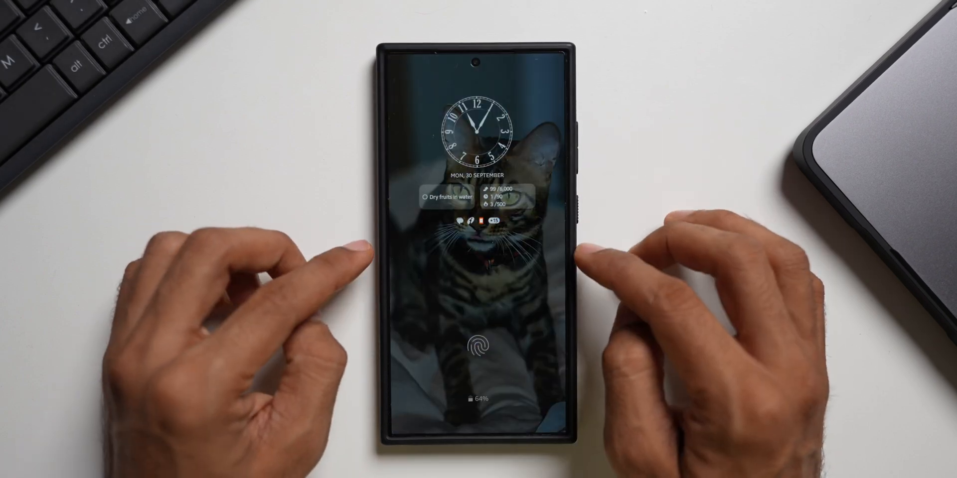
mouse_move(475, 262)
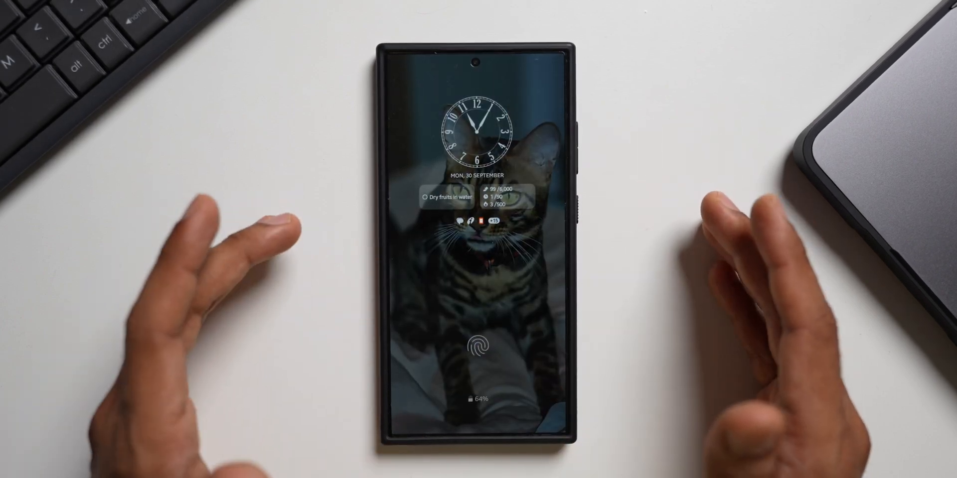